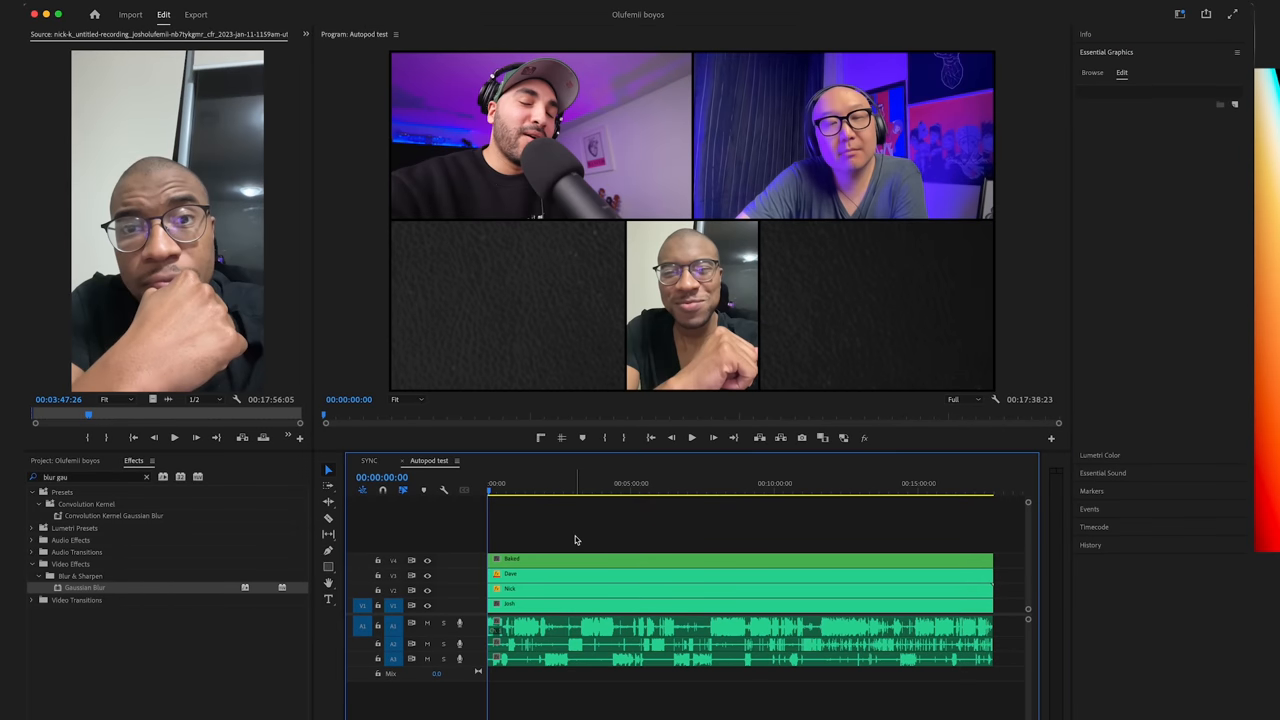
{"action": "mouse_move", "coordinate": [616, 524]}
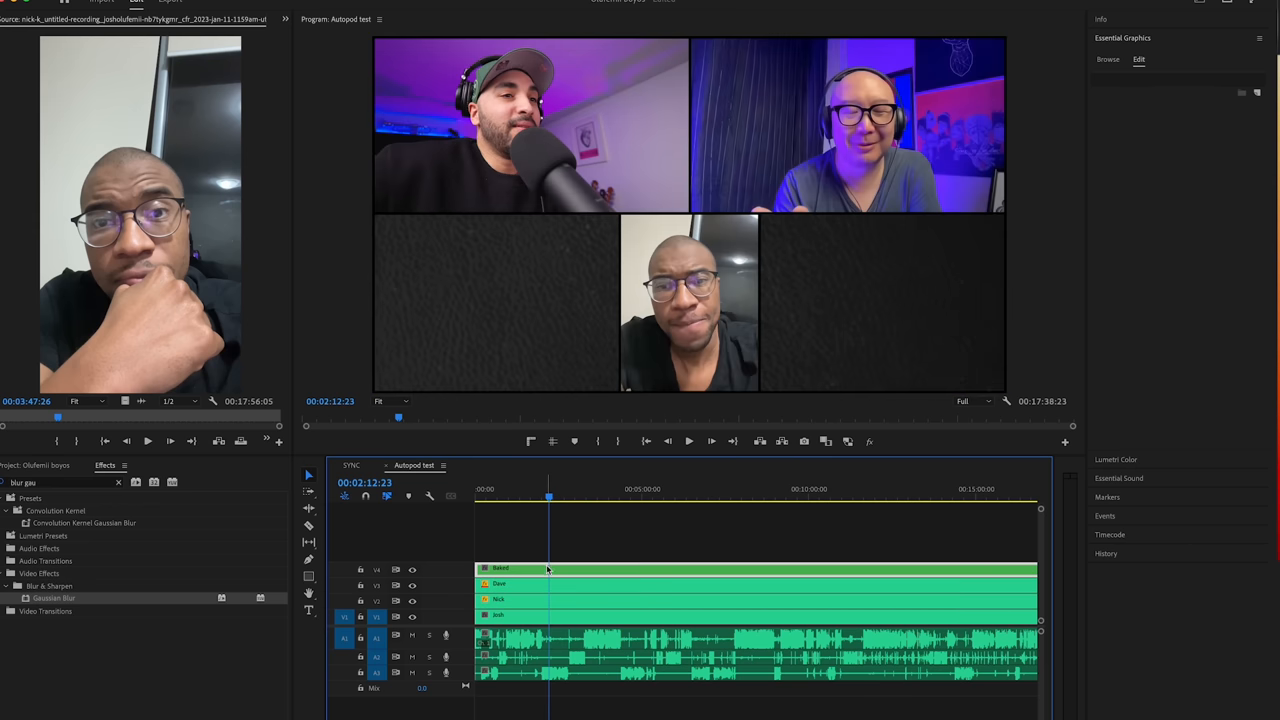
- Bring the three-speaker podcast sequence forward in the Timeline
{"action": "left_click", "coordinate": [476, 466]}
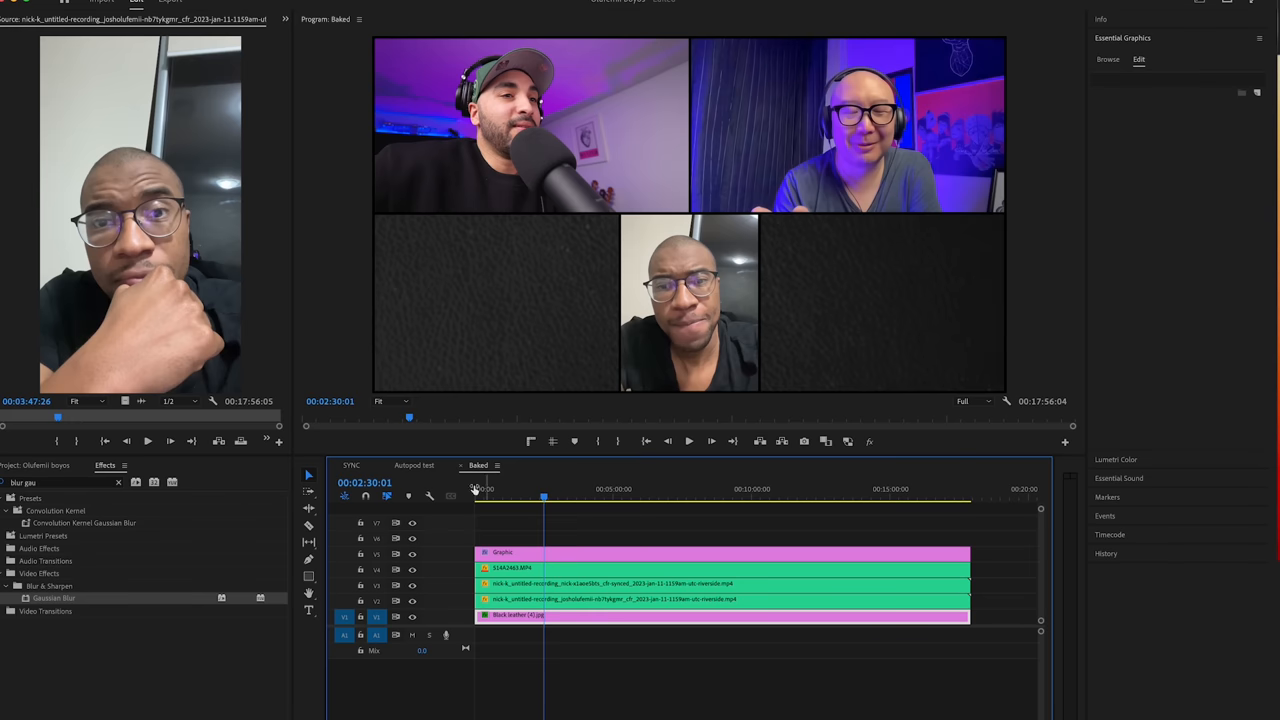
{"action": "left_click", "coordinate": [416, 464]}
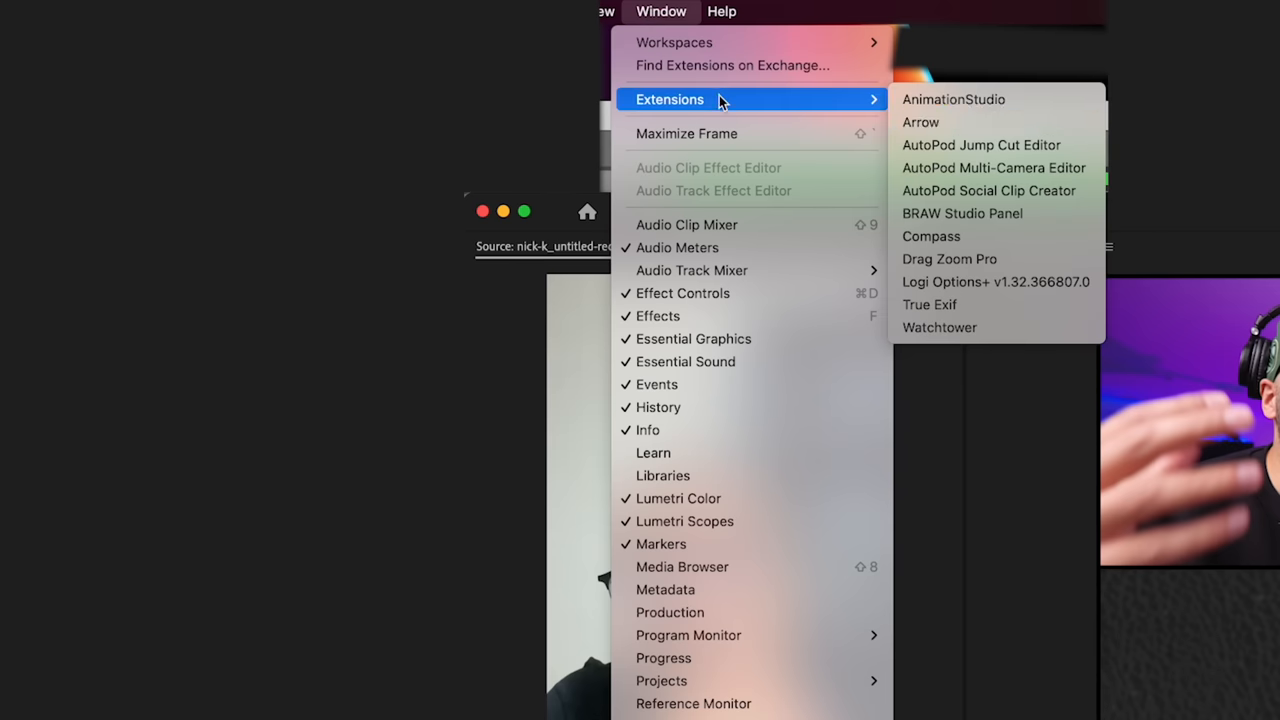
{"action": "mouse_move", "coordinate": [840, 240]}
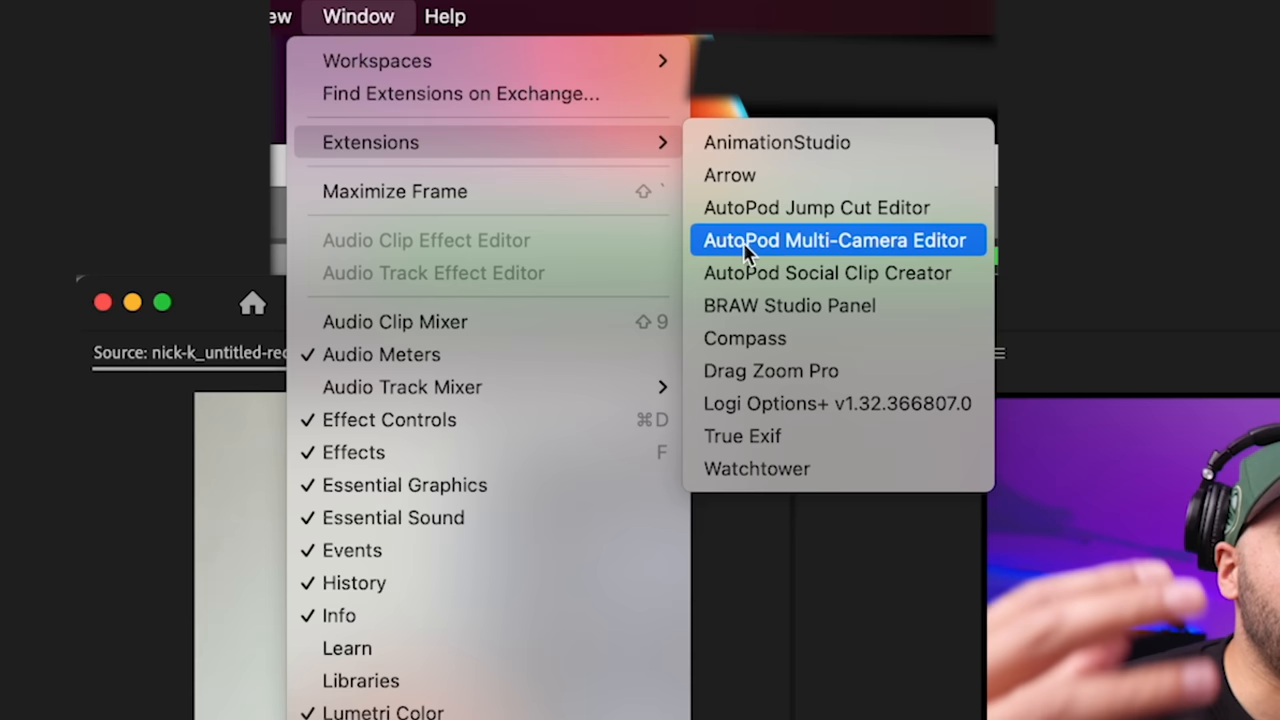
- In AutoPod Multi-Camera Editor, set 4 cameras and enter the speaker names Dave and Josh
{"action": "left_click", "coordinate": [838, 240]}
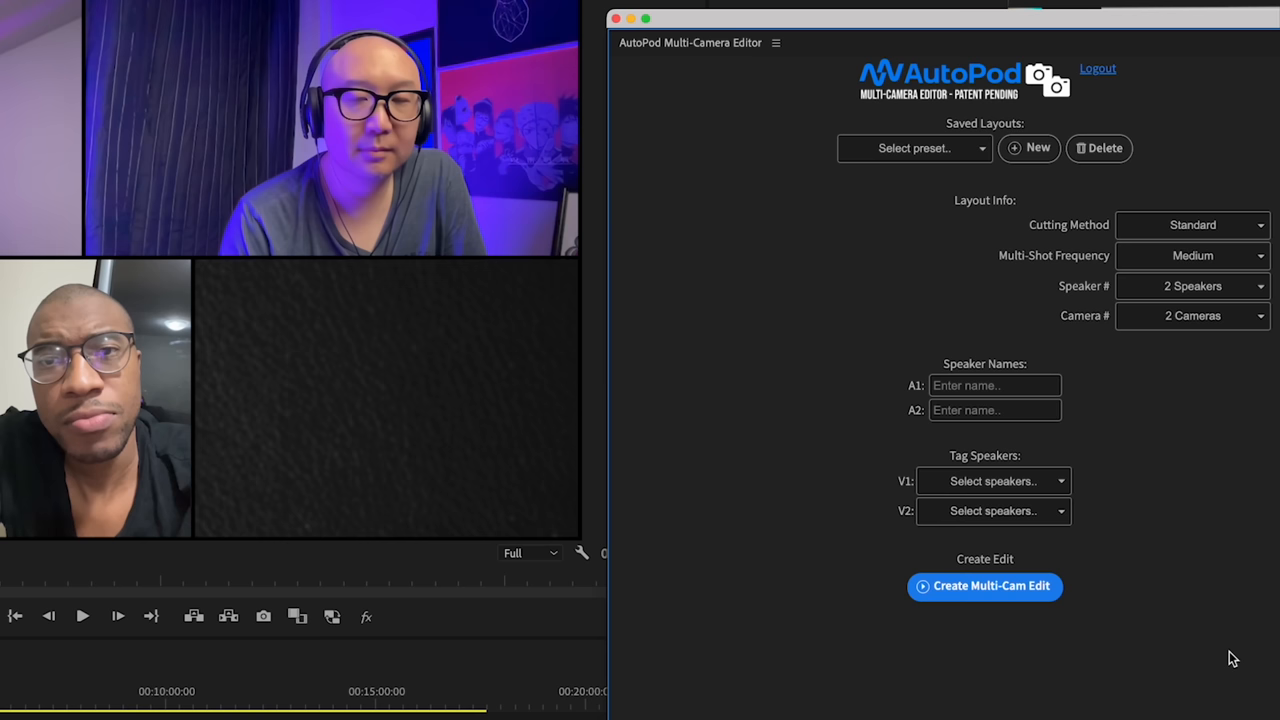
{"action": "left_click", "coordinate": [1192, 316]}
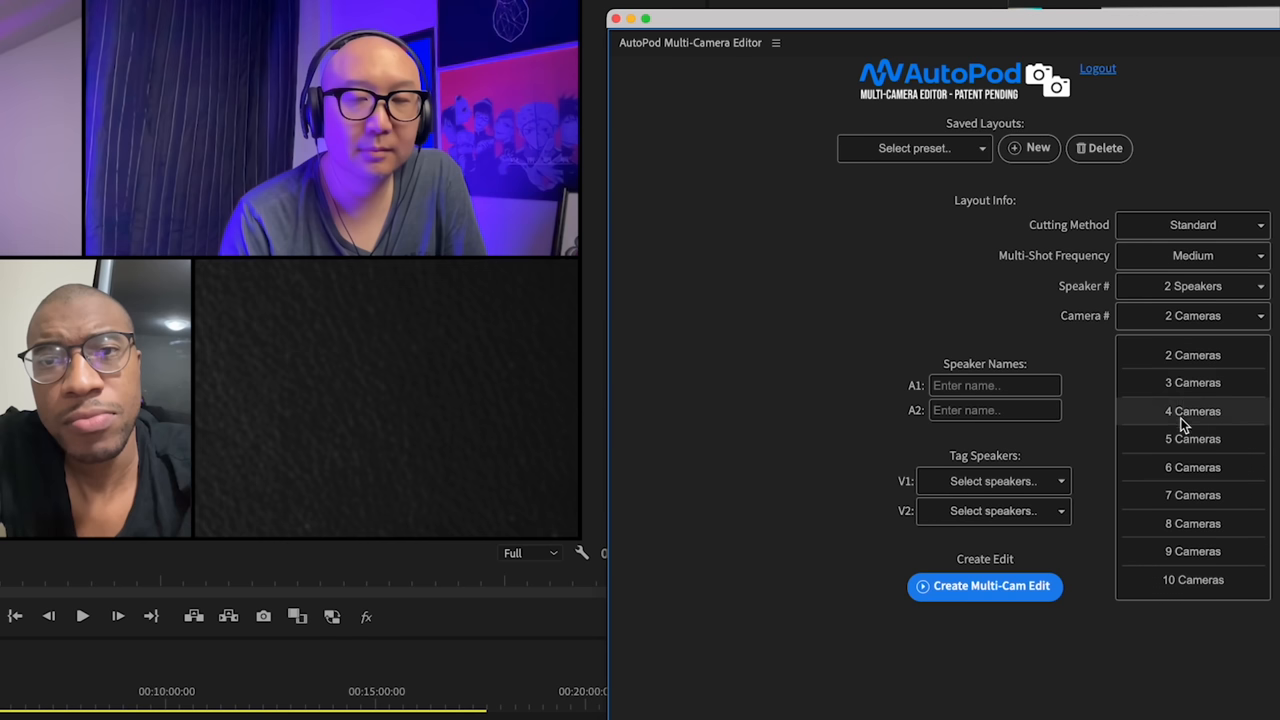
{"action": "left_click", "coordinate": [1192, 412]}
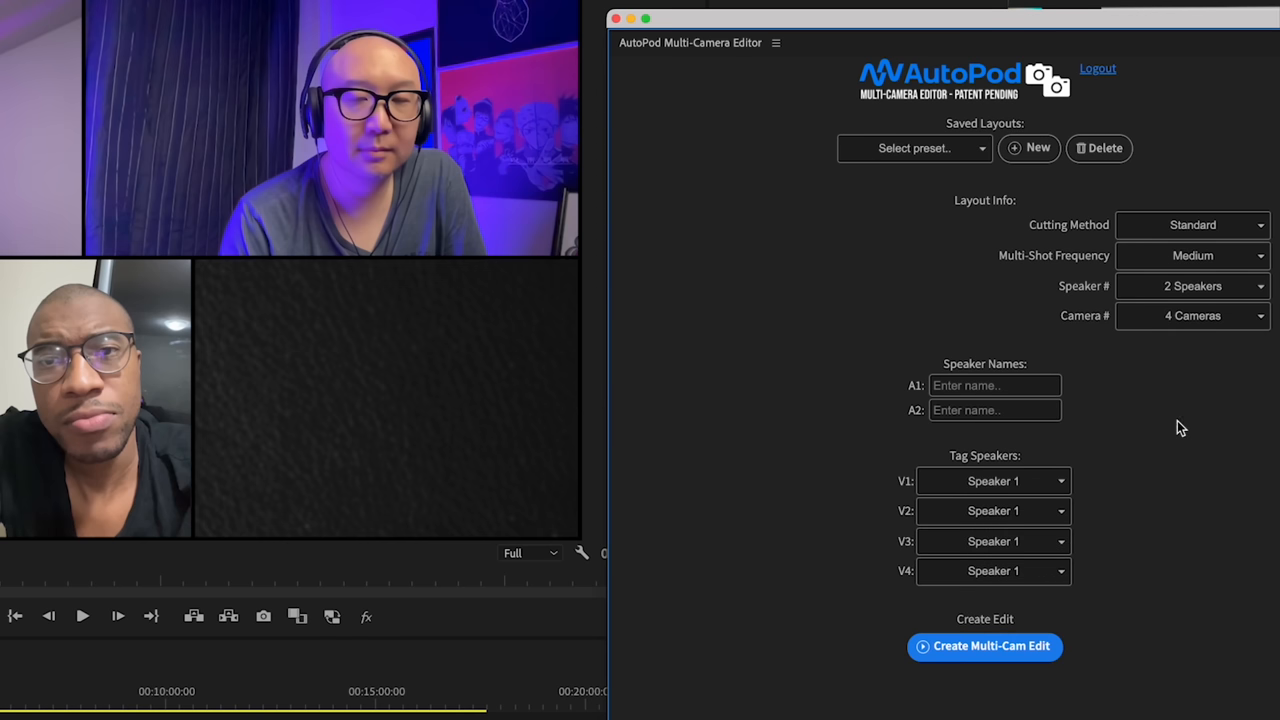
{"action": "left_click", "coordinate": [1192, 286]}
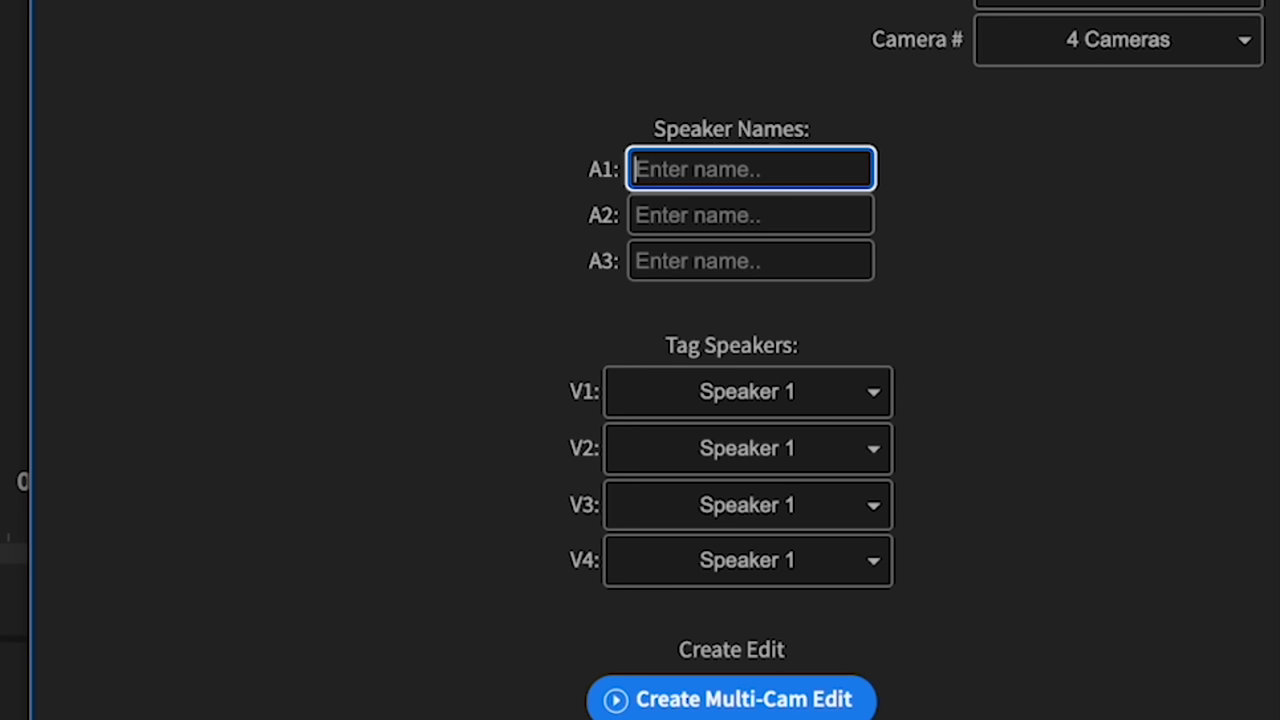
{"action": "type", "text": "Dave"}
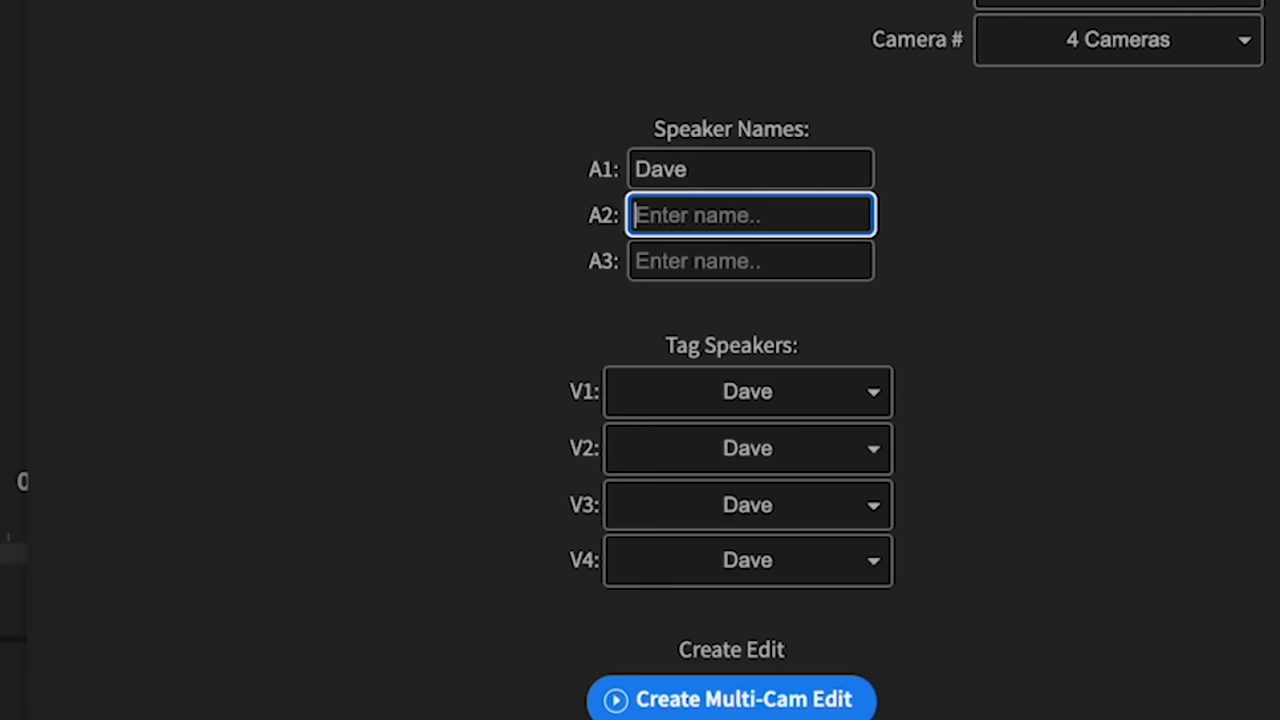
{"action": "type", "text": "Josh"}
{"action": "left_click", "coordinate": [750, 260]}
{"action": "type", "text": "Nick"}
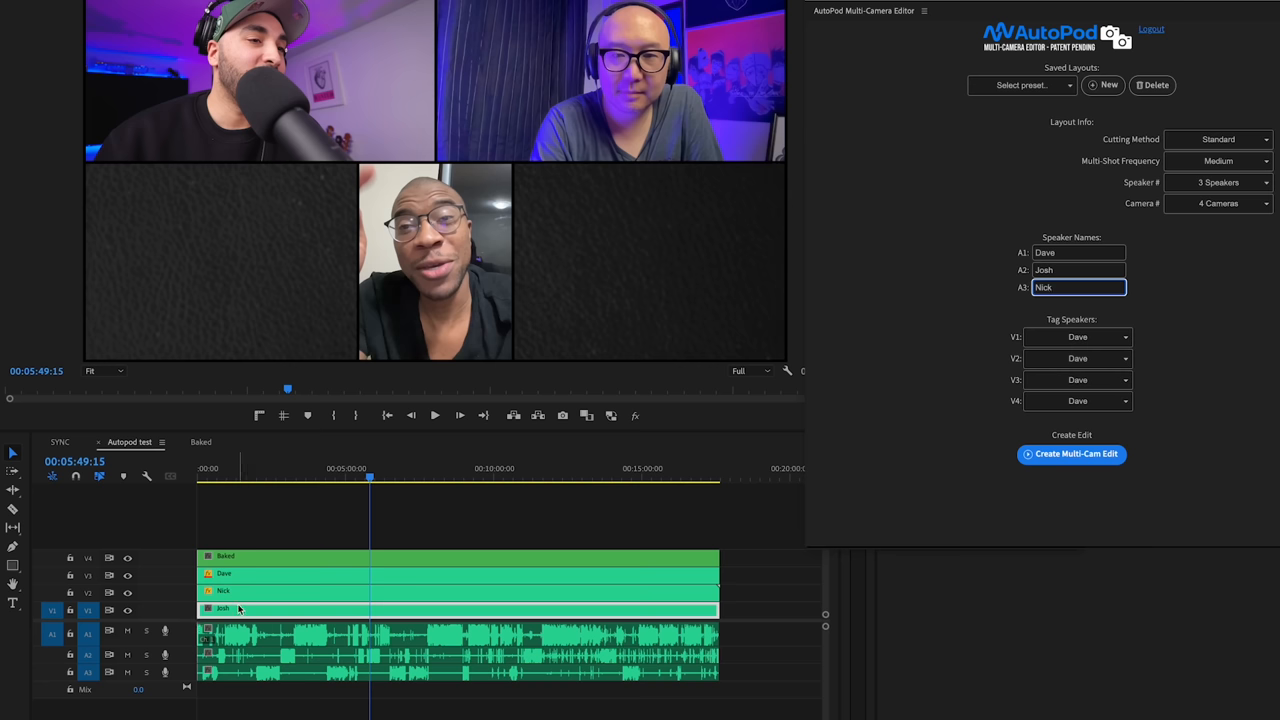
{"action": "mouse_move", "coordinate": [728, 482]}
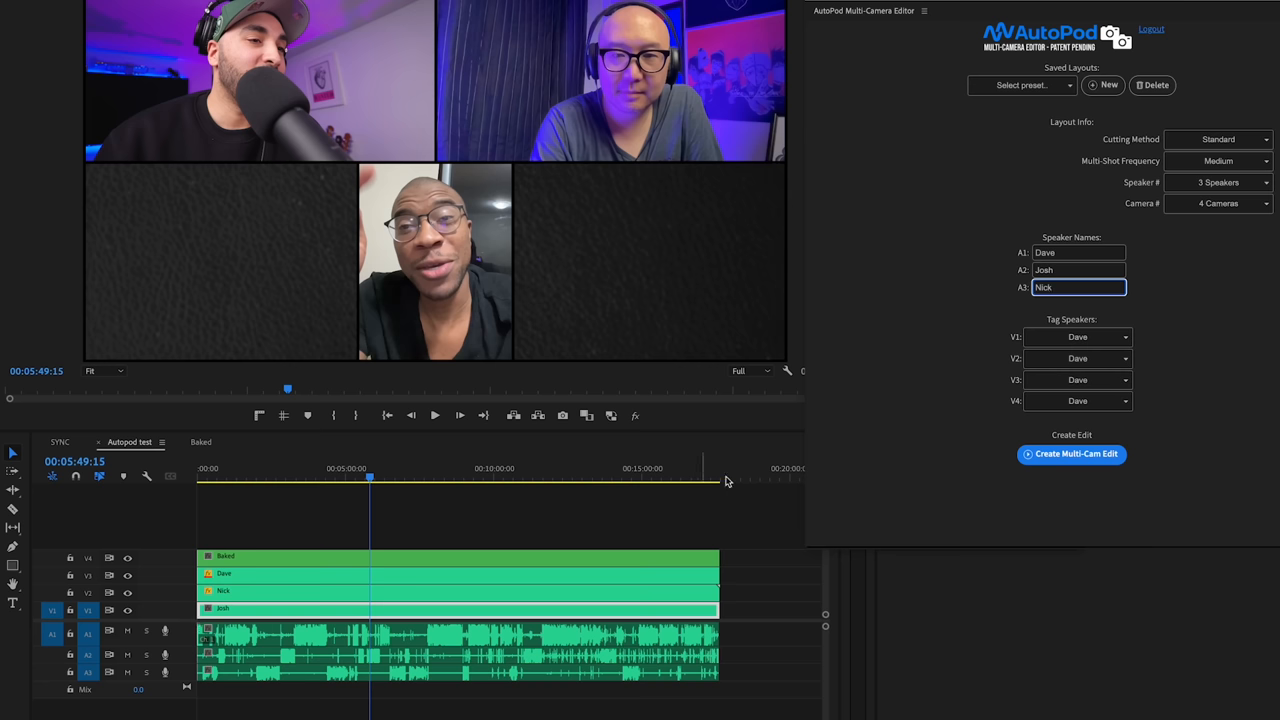
- Tag the video tracks as Josh, Nick, Dave and all speakers
{"action": "left_click", "coordinate": [1076, 336]}
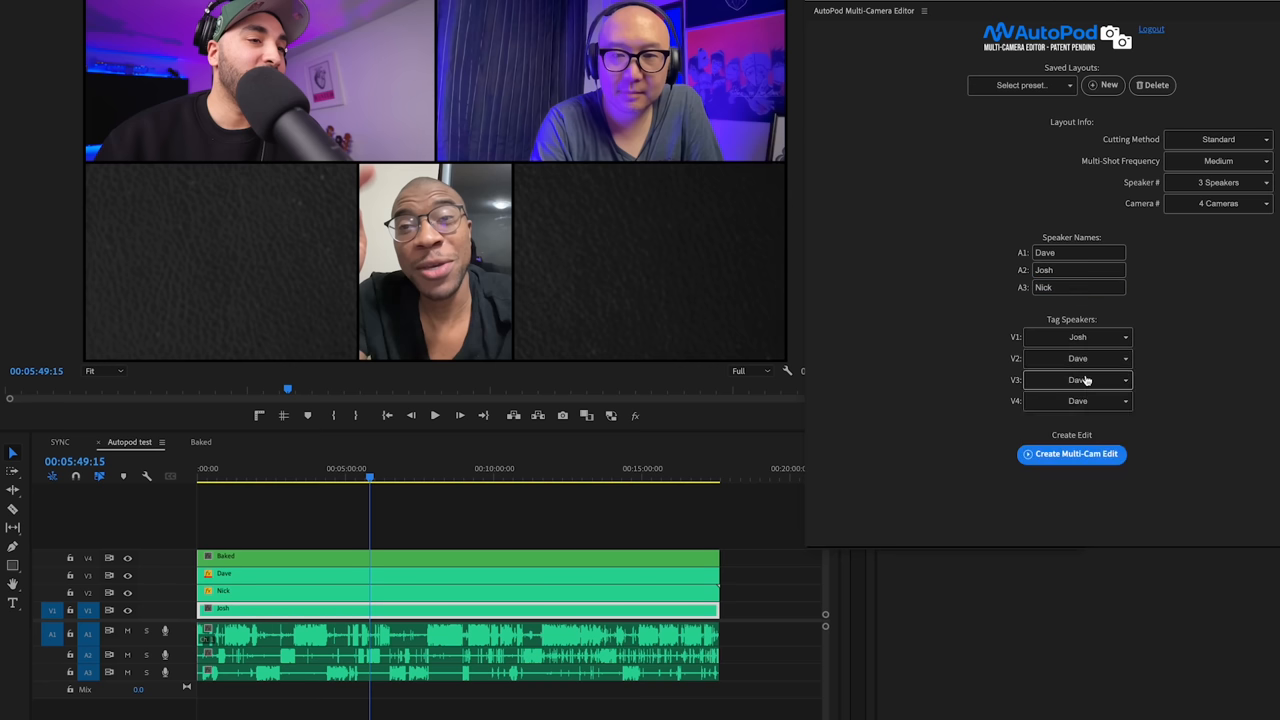
{"action": "left_click", "coordinate": [1076, 358]}
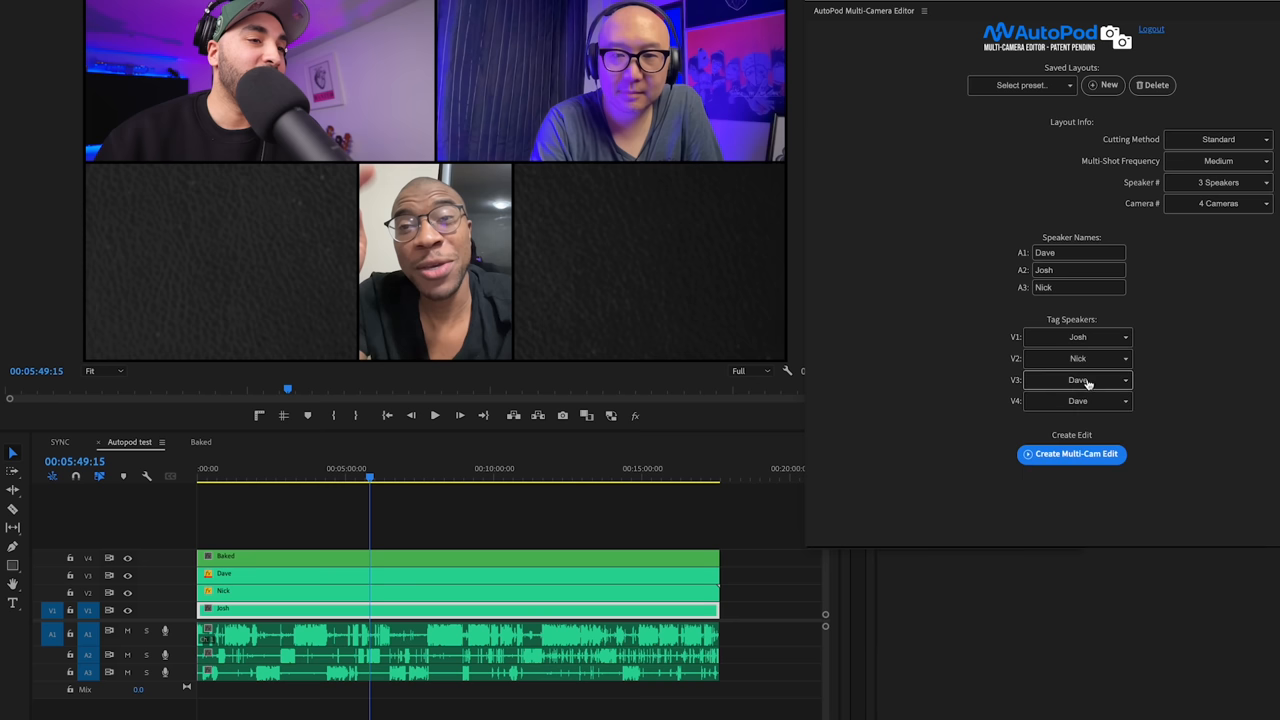
{"action": "left_click", "coordinate": [1076, 400]}
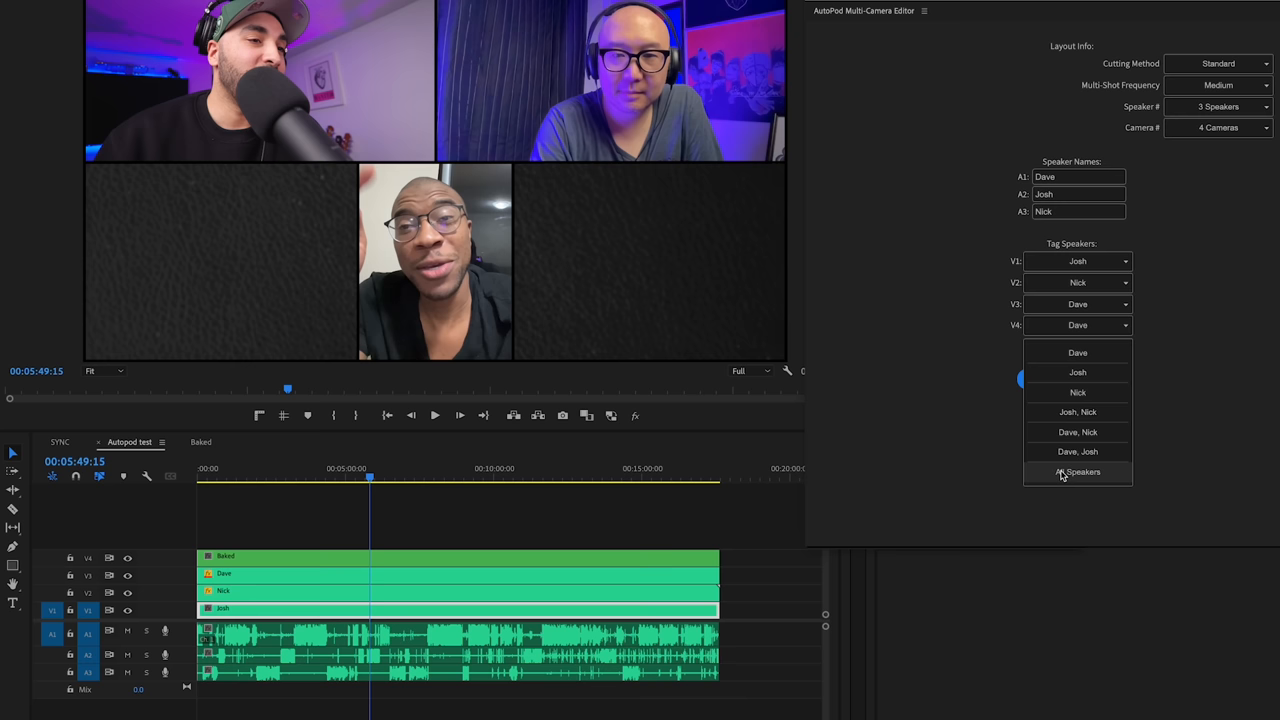
{"action": "left_click", "coordinate": [1078, 472]}
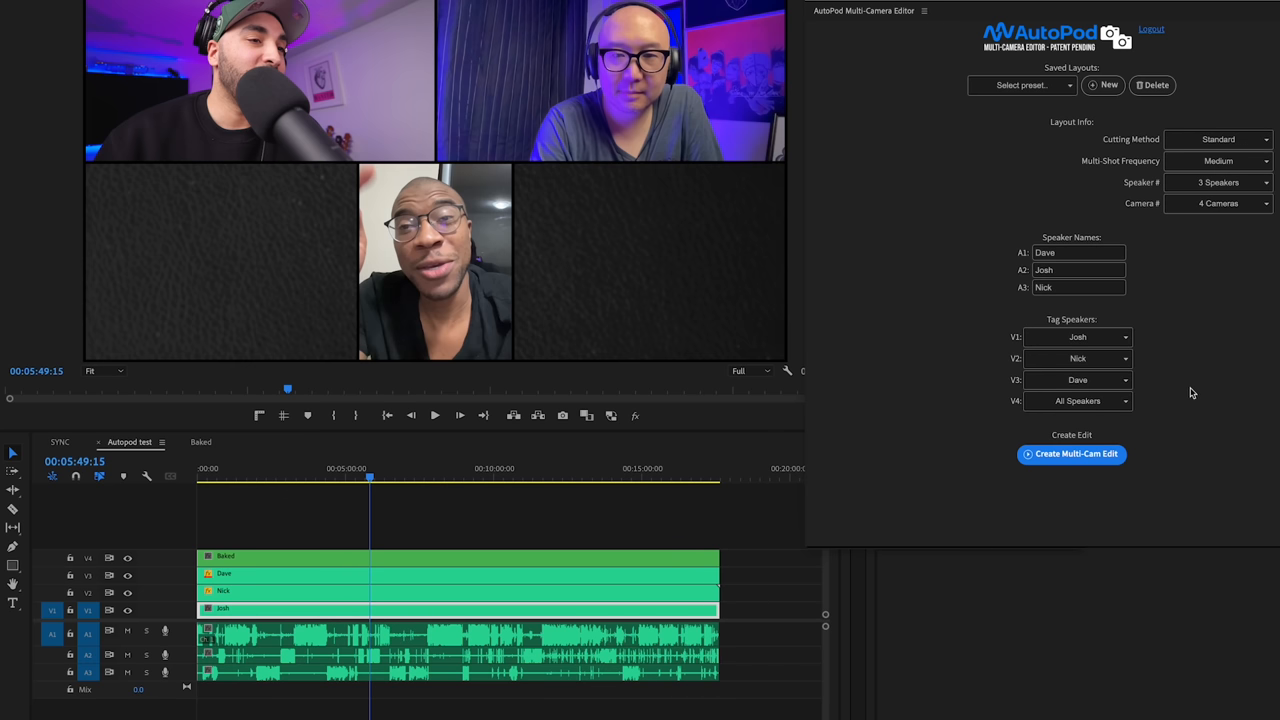
- Set the cutting method to Enable/Disable and the multi-shot frequency to Medium
{"action": "left_click", "coordinate": [1216, 140]}
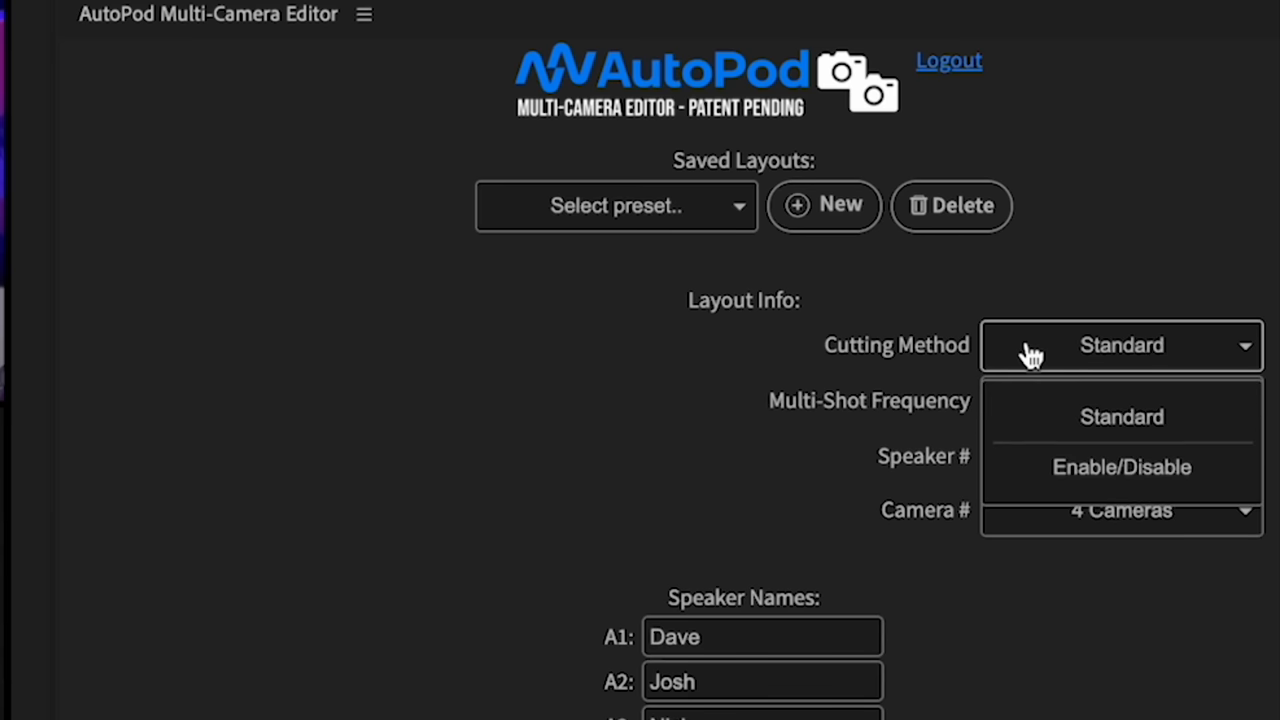
{"action": "left_click", "coordinate": [1120, 468]}
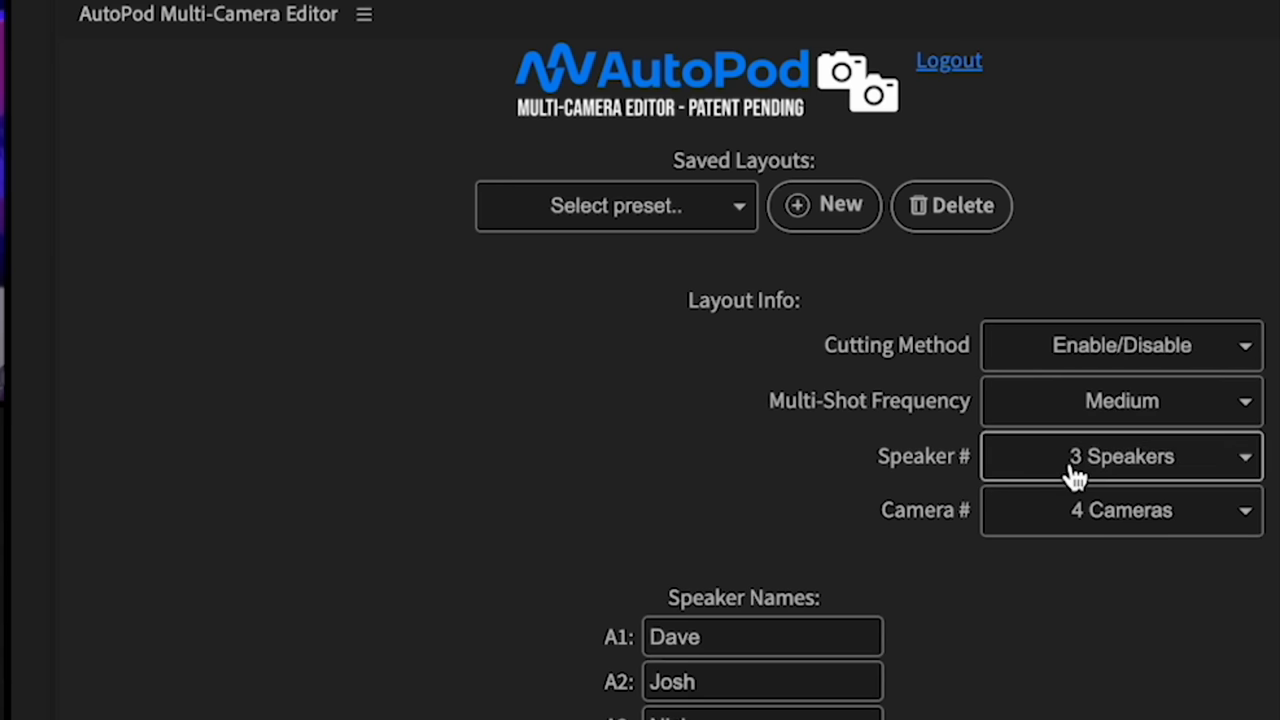
{"action": "mouse_move", "coordinate": [1088, 410]}
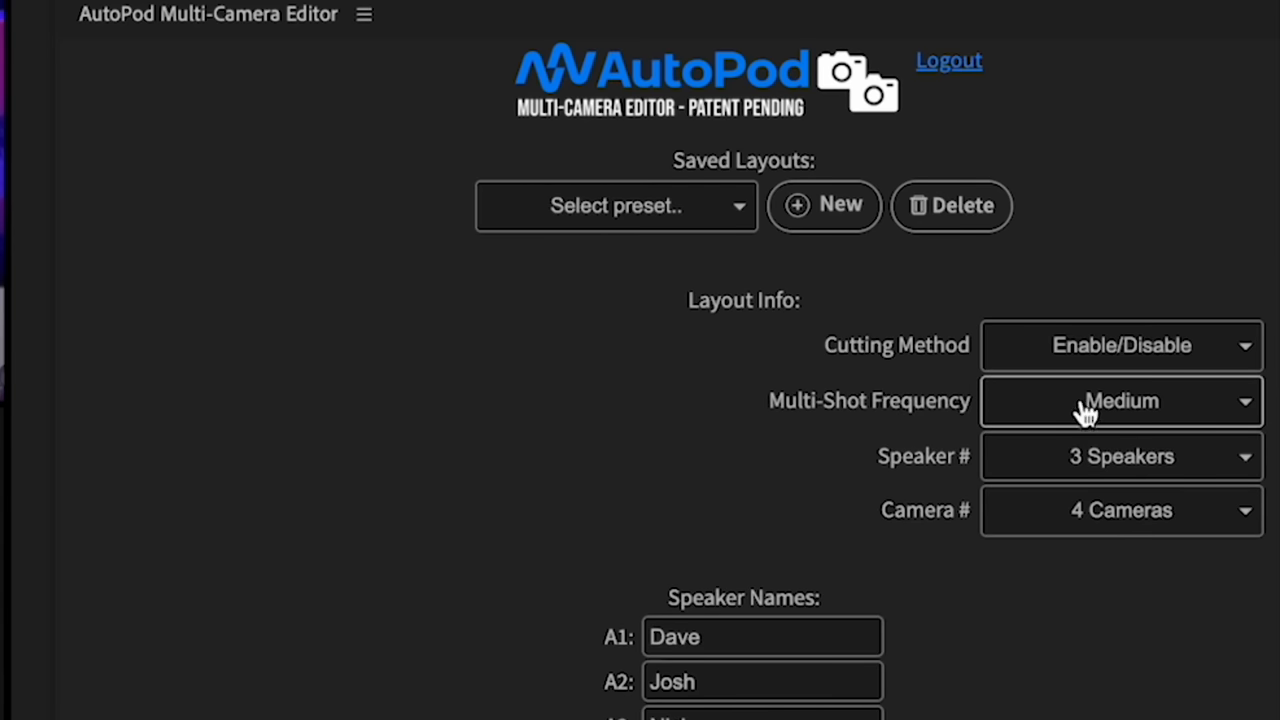
{"action": "mouse_move", "coordinate": [1064, 416]}
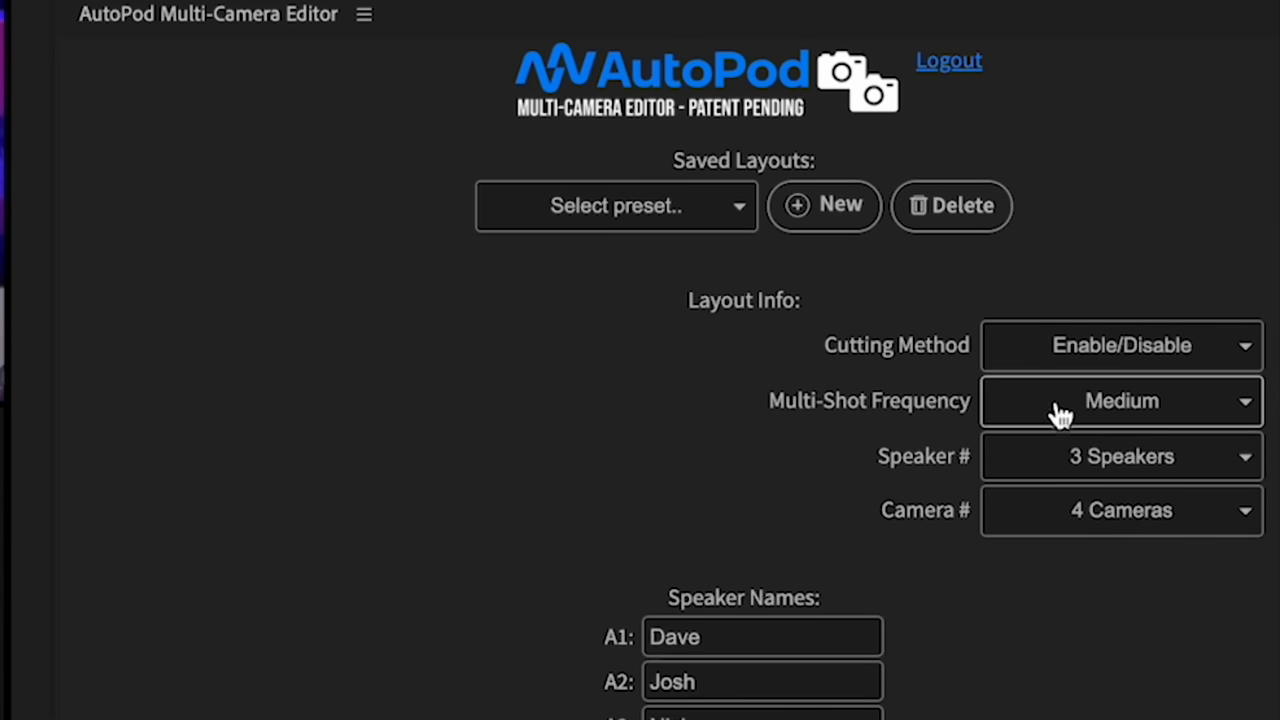
{"action": "left_click", "coordinate": [1120, 402]}
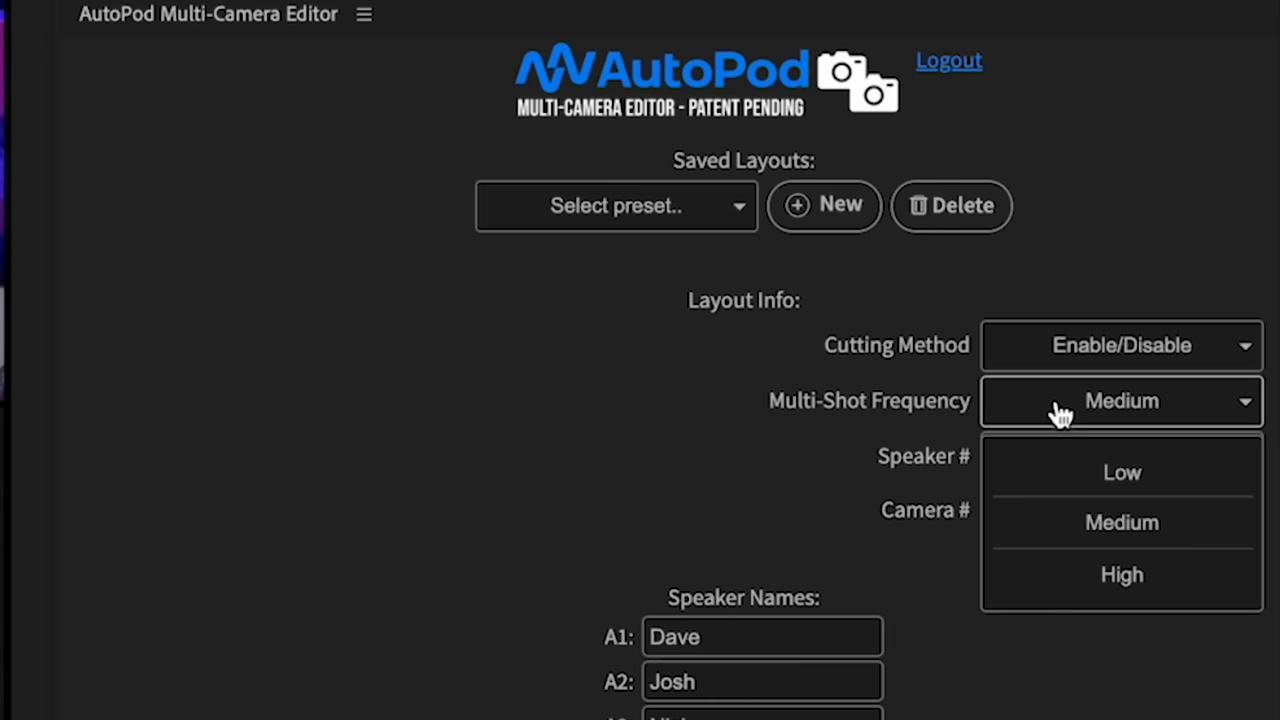
{"action": "mouse_move", "coordinate": [1064, 416]}
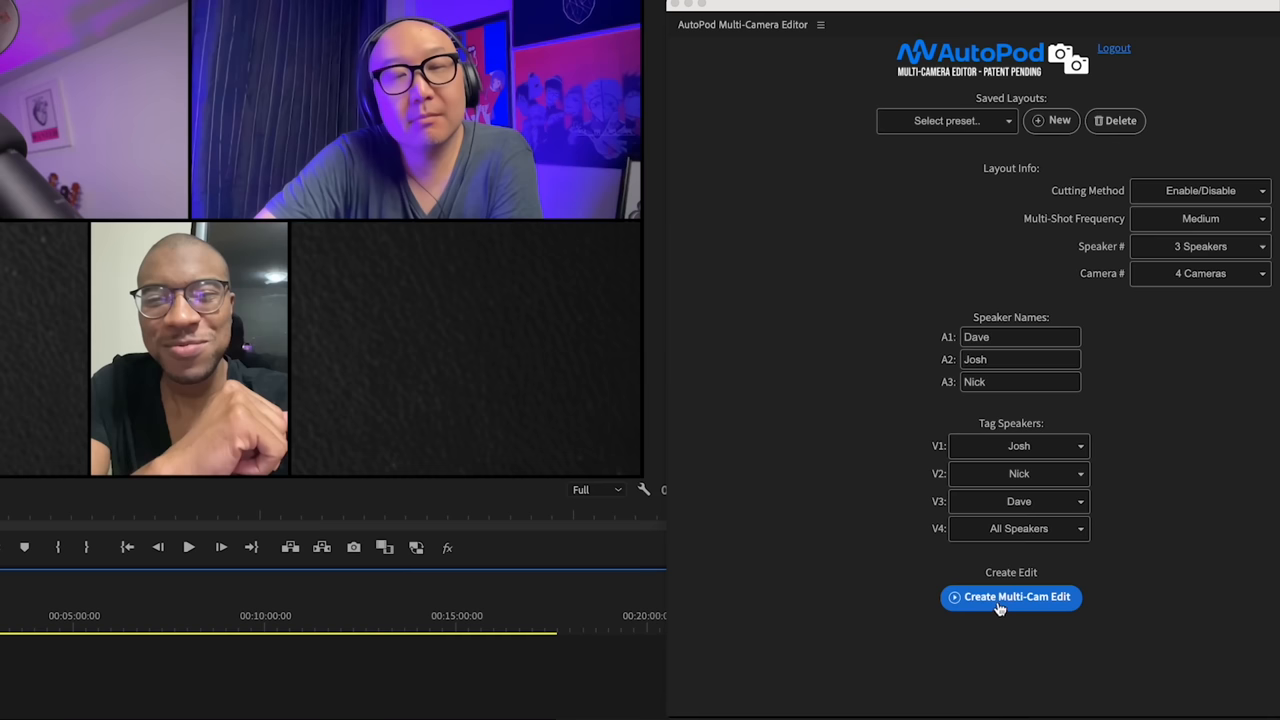
- Run Create Multi-Cam Edit so the tracks are diced into alternating camera cuts
{"action": "left_click", "coordinate": [1010, 598]}
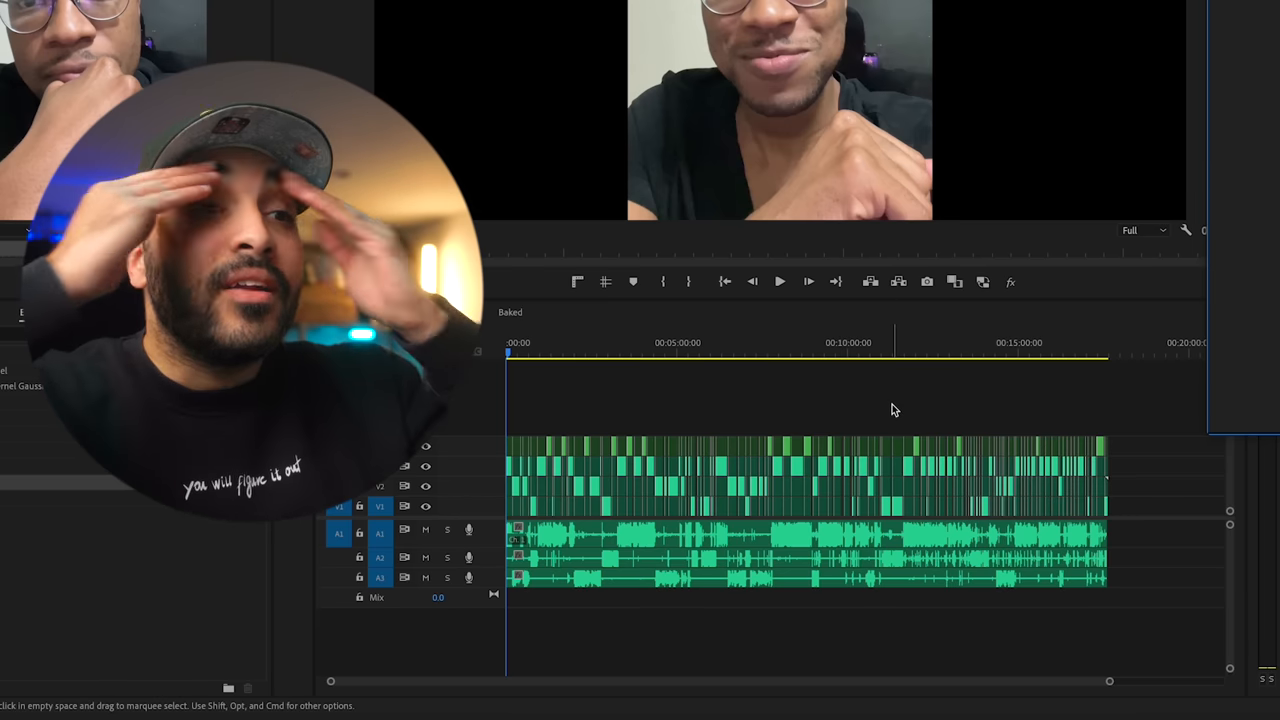
{"action": "left_click", "coordinate": [576, 342]}
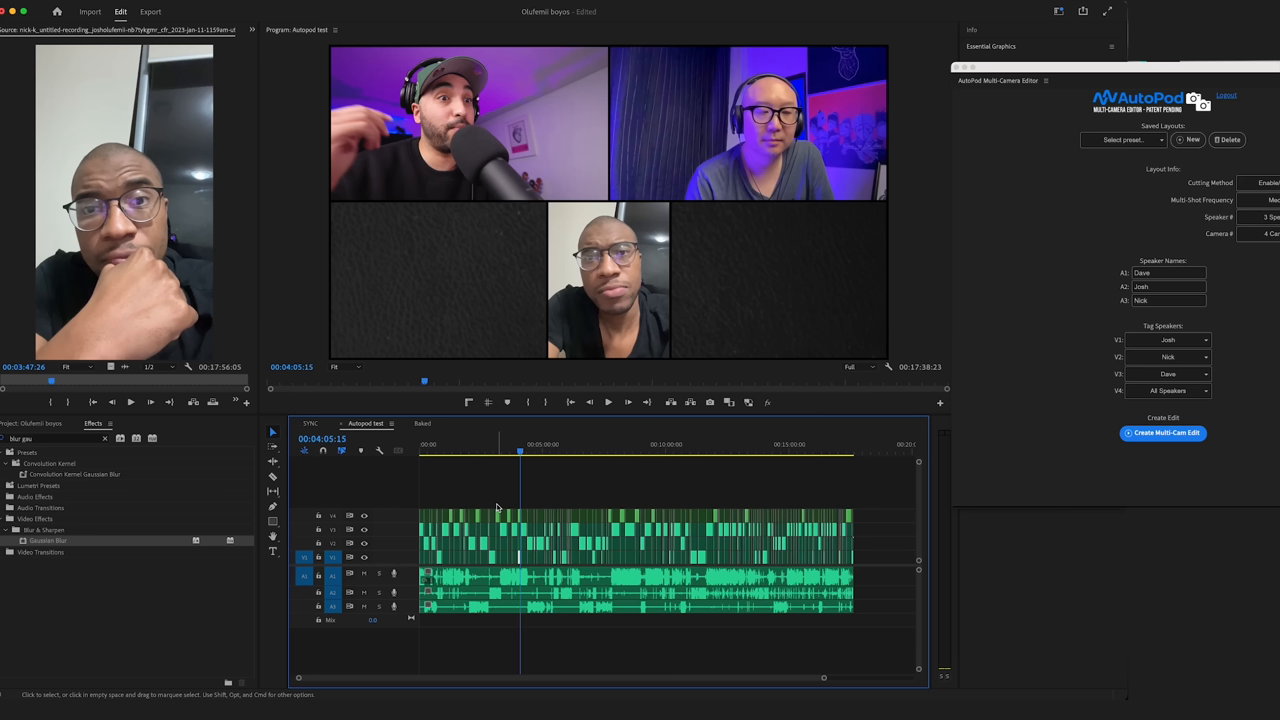
{"action": "mouse_move", "coordinate": [540, 480]}
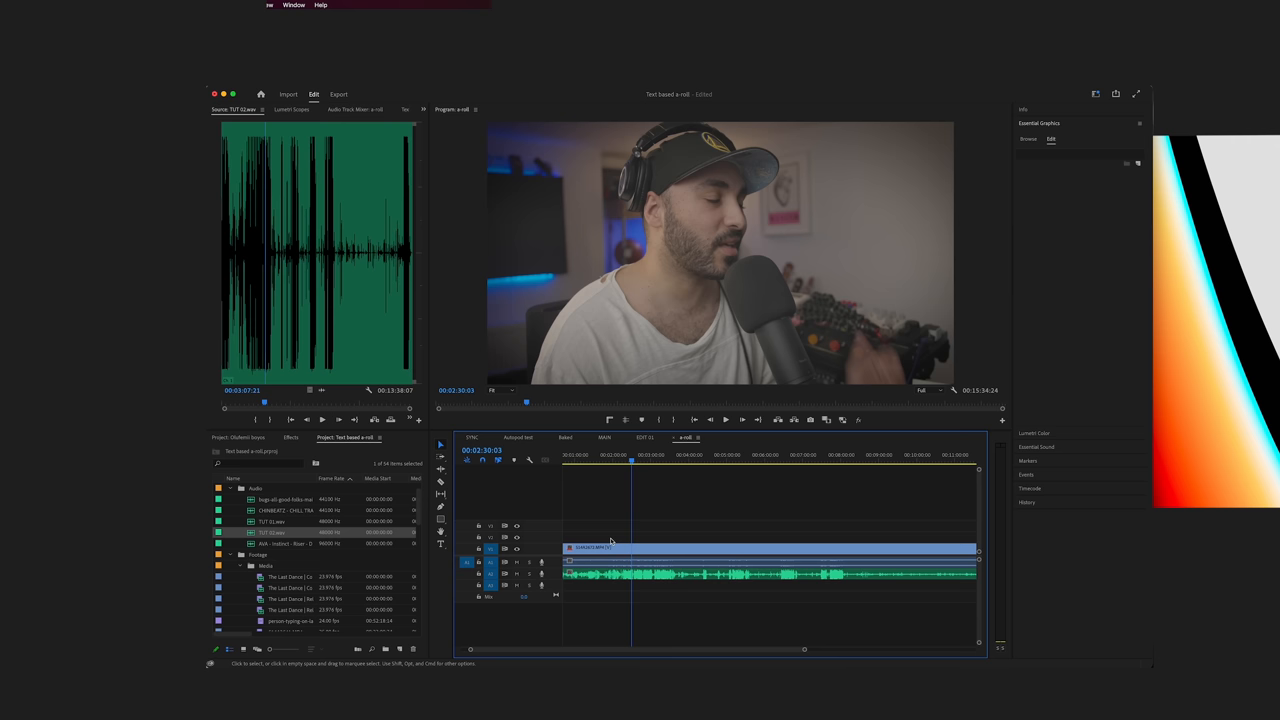
- Save the project before moving to the a-roll sequence
{"action": "key", "text": "cmd+s"}
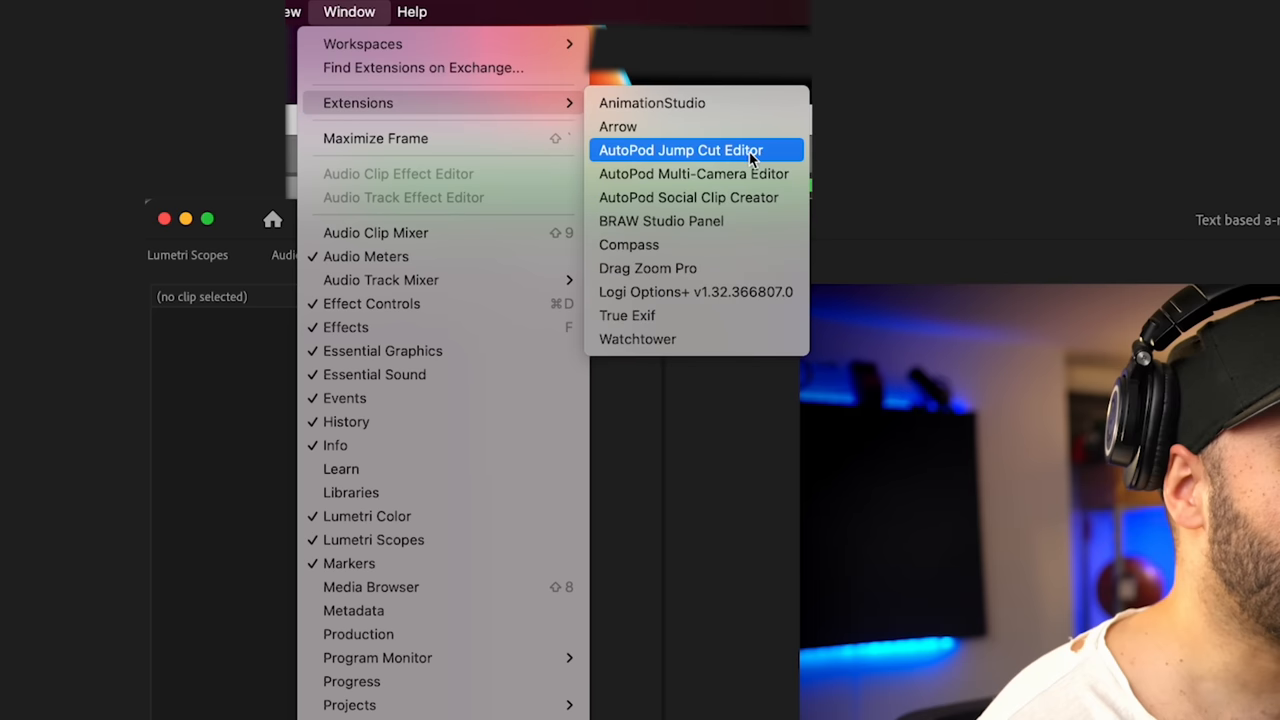
- Run AutoPod Jump Cut Editor to remove silences from the a-roll and dismiss the notice
{"action": "left_click", "coordinate": [680, 150]}
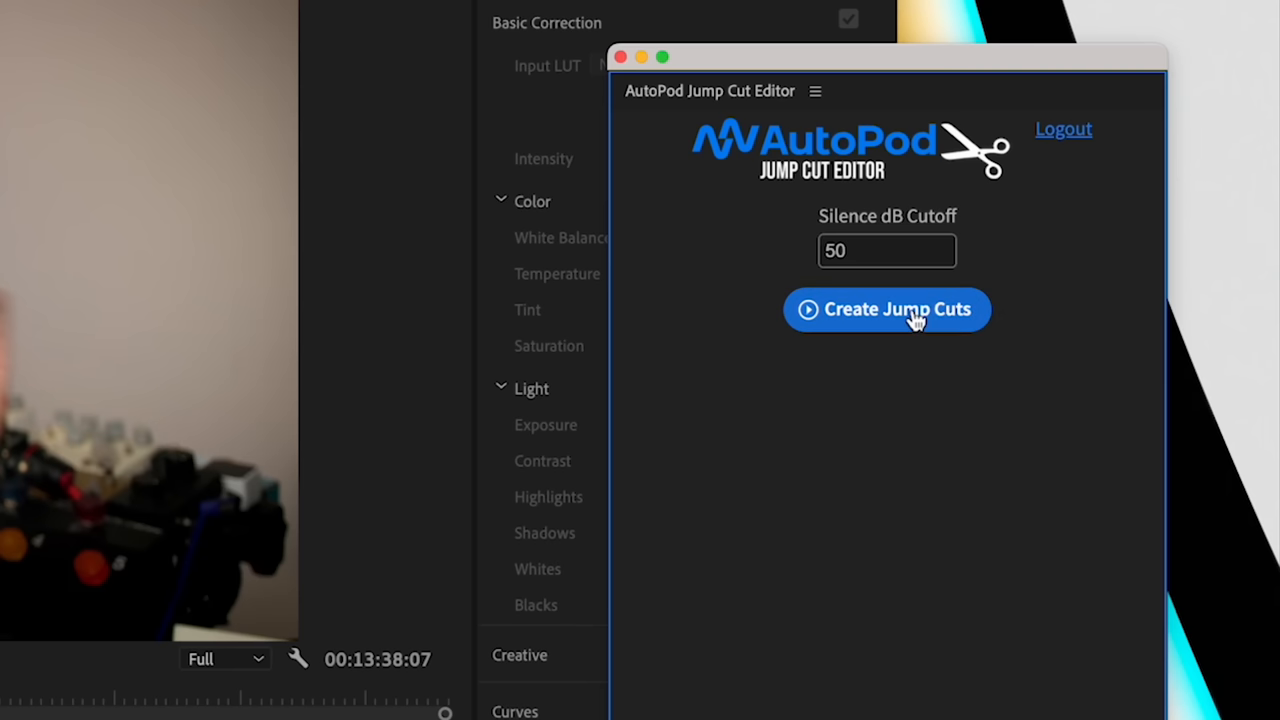
{"action": "left_click", "coordinate": [886, 308]}
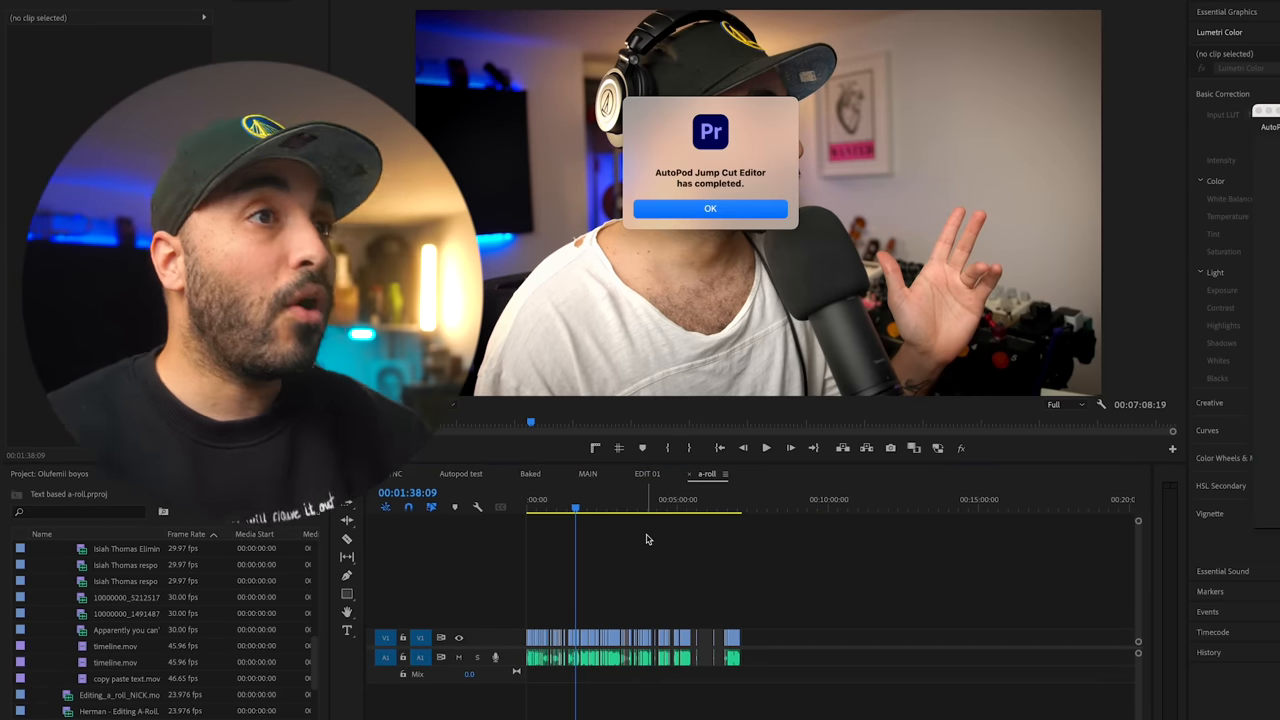
{"action": "left_click", "coordinate": [710, 210]}
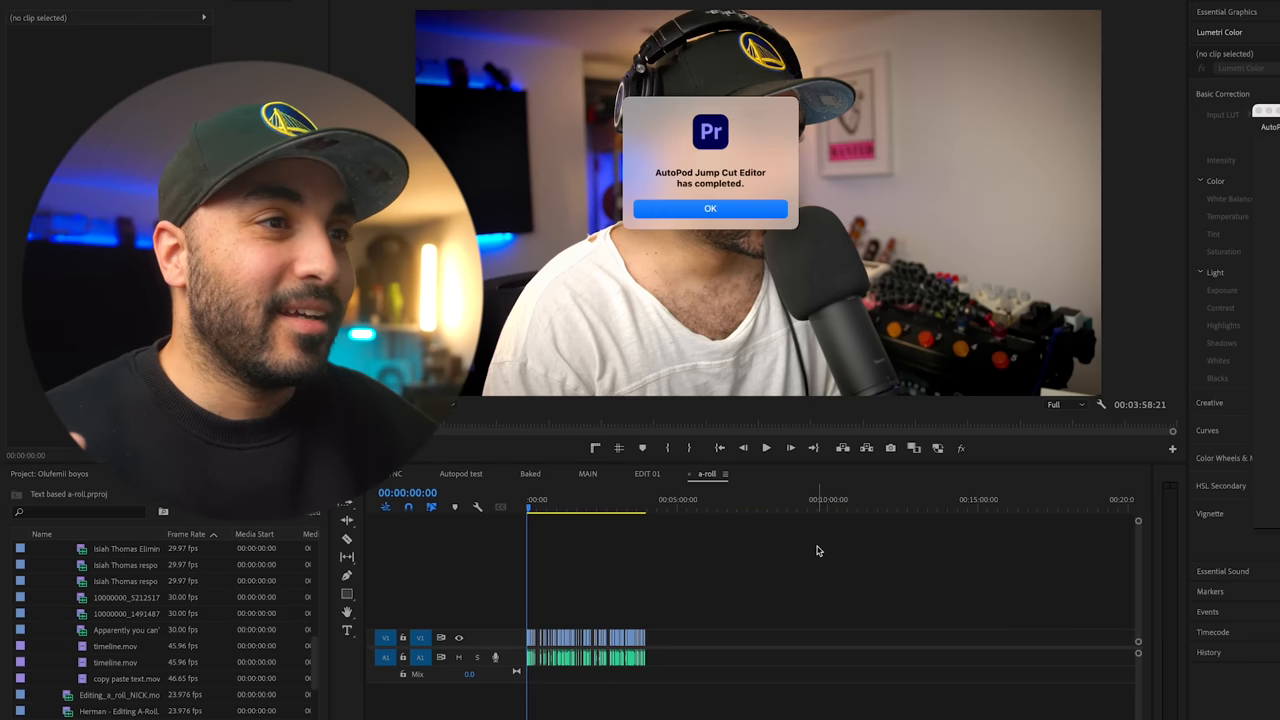
{"action": "left_click", "coordinate": [710, 210]}
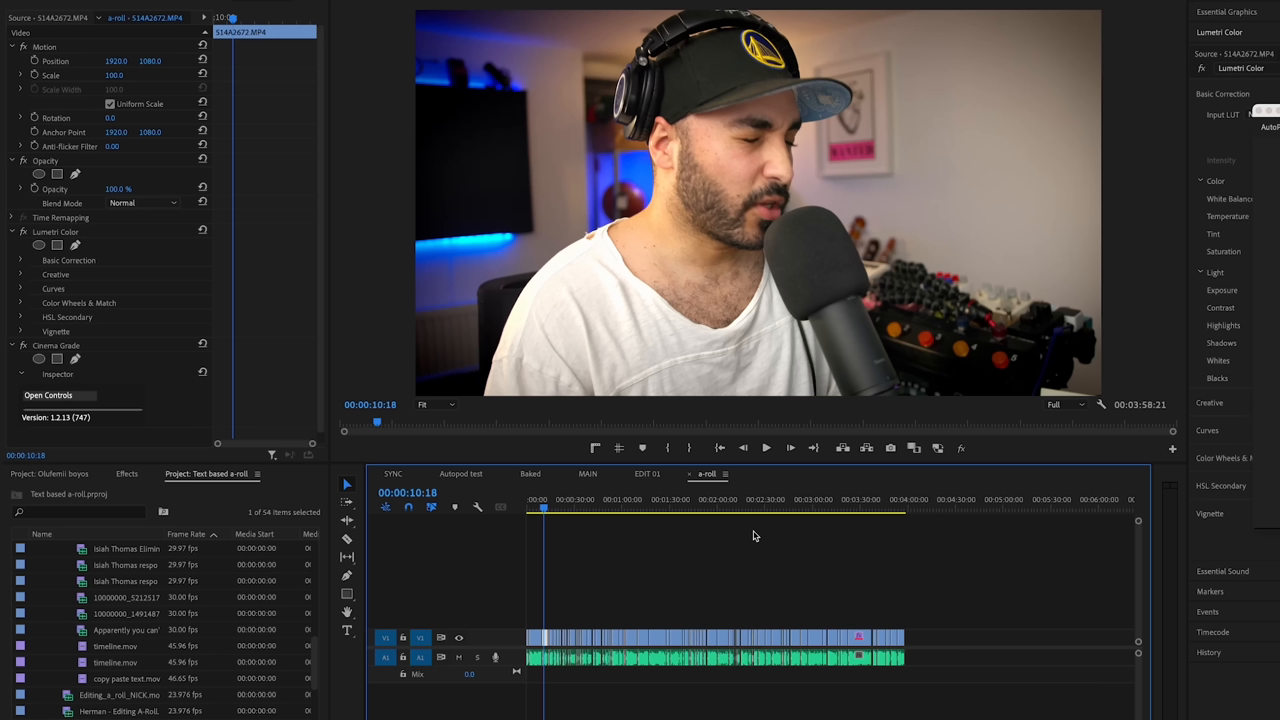
{"action": "mouse_move", "coordinate": [644, 548]}
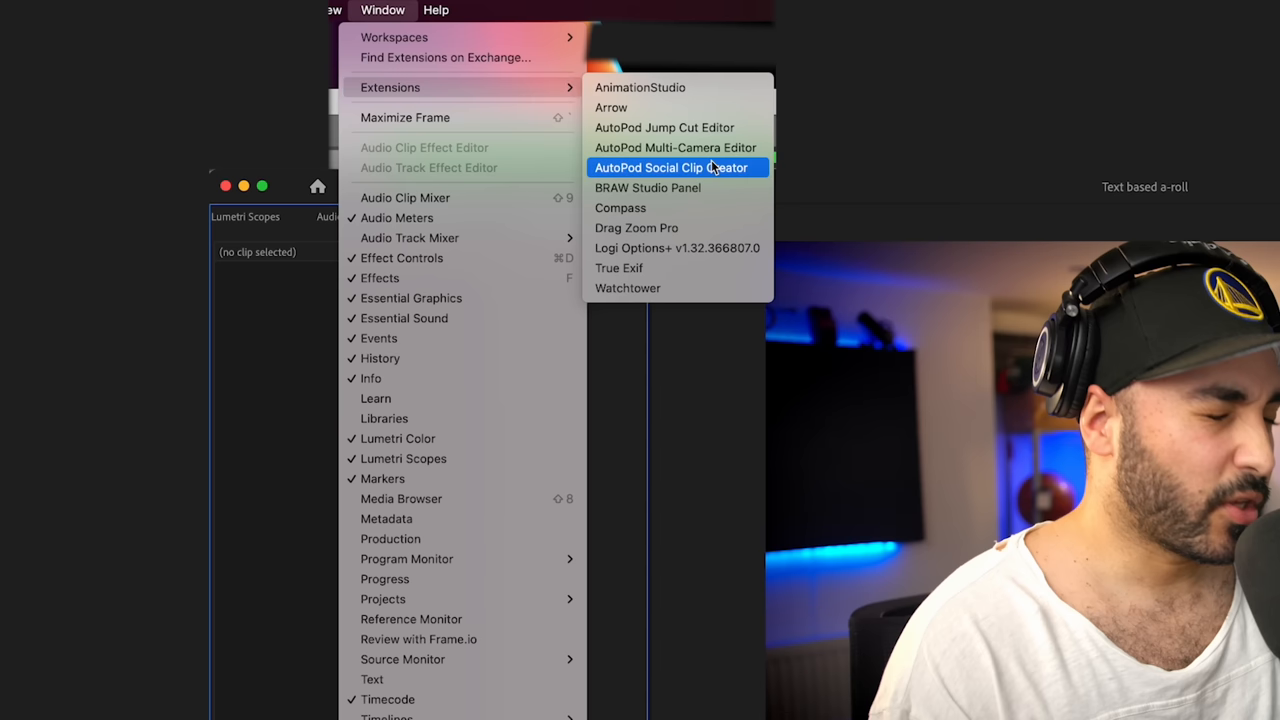
{"action": "mouse_move", "coordinate": [718, 176]}
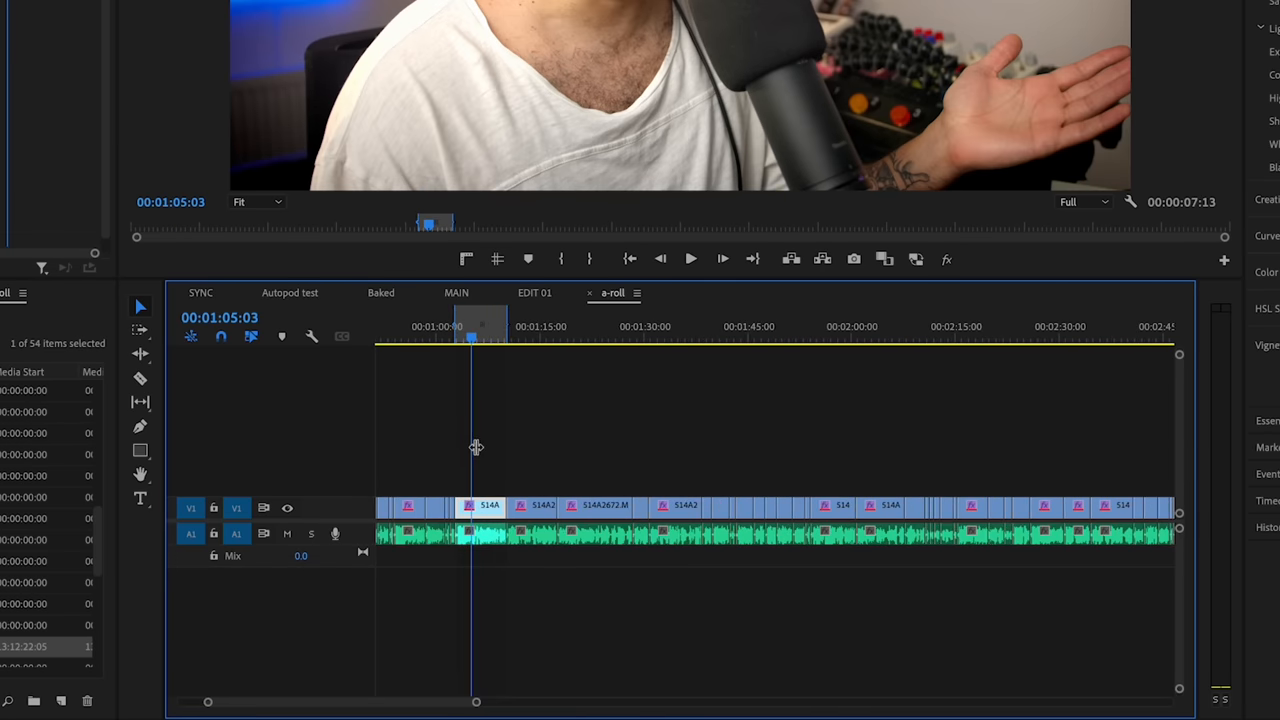
- Create vertical 1080x1920 social clips with AutoPod Social Clip Creator
{"action": "left_click", "coordinate": [1256, 268]}
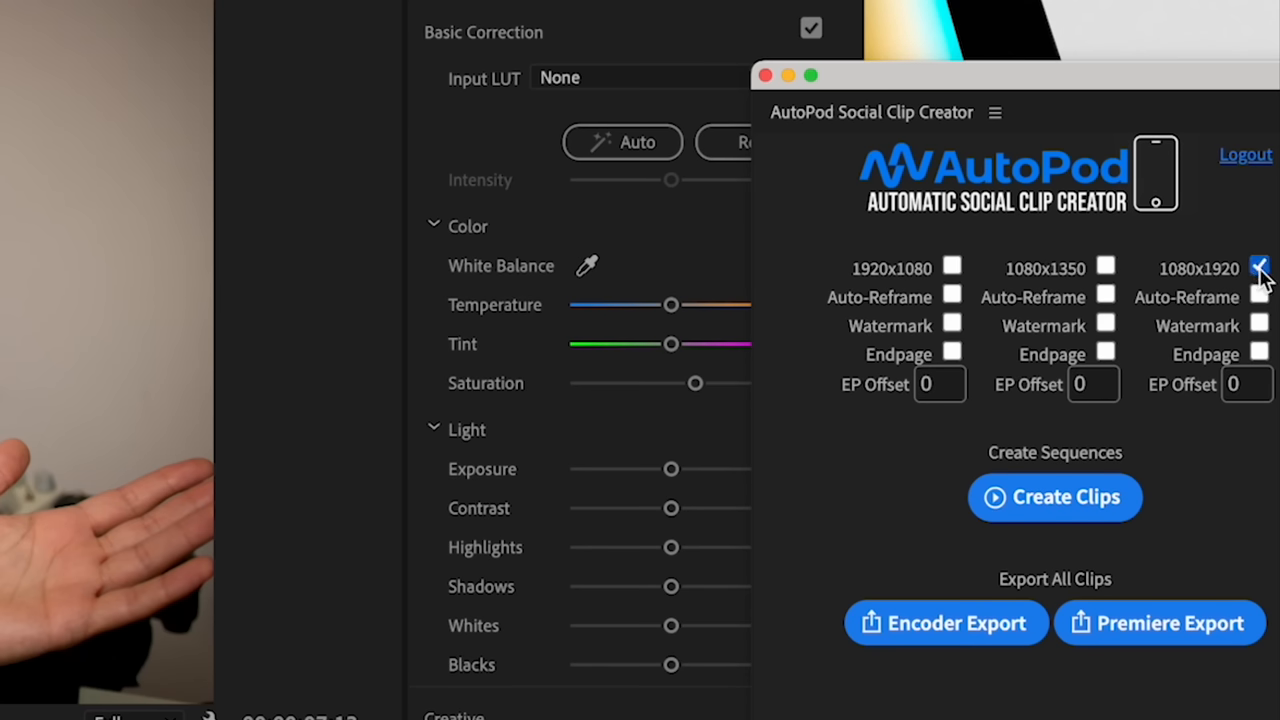
{"action": "left_click", "coordinate": [1260, 296]}
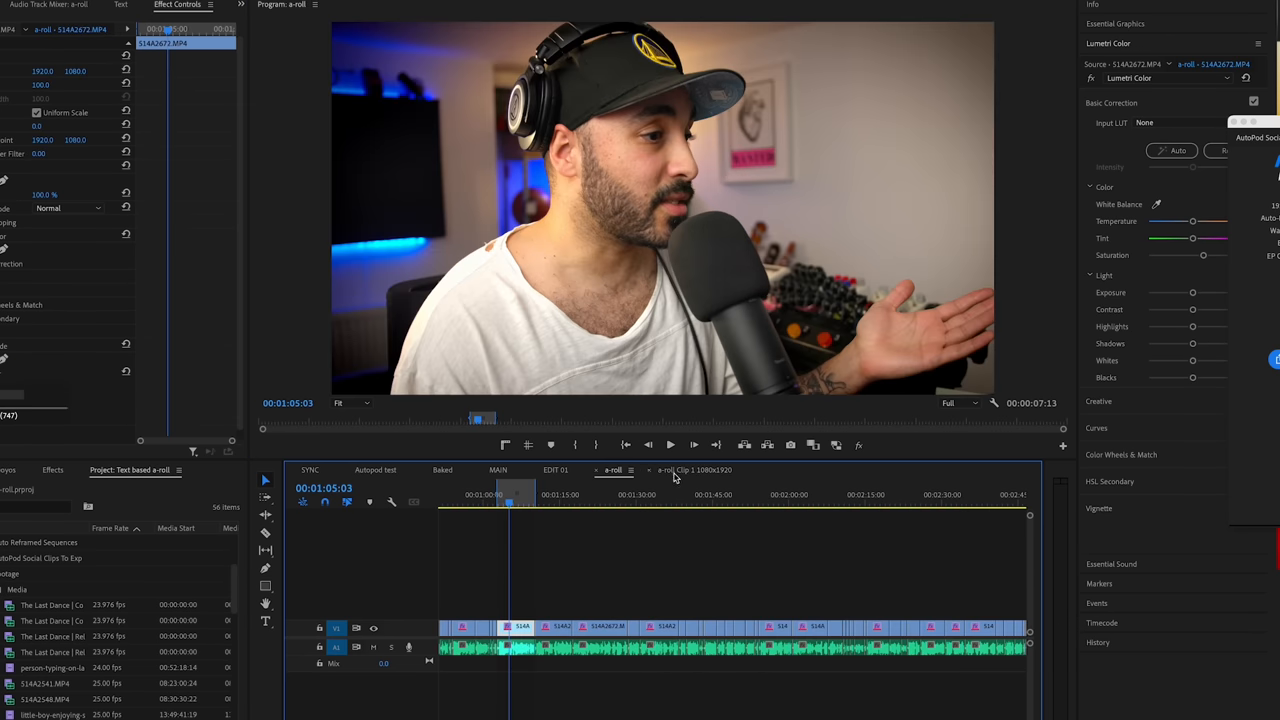
- Open the a-roll Clip 2 1080x1920 sequence and upgrade its captions to graphics
{"action": "left_click", "coordinate": [694, 470]}
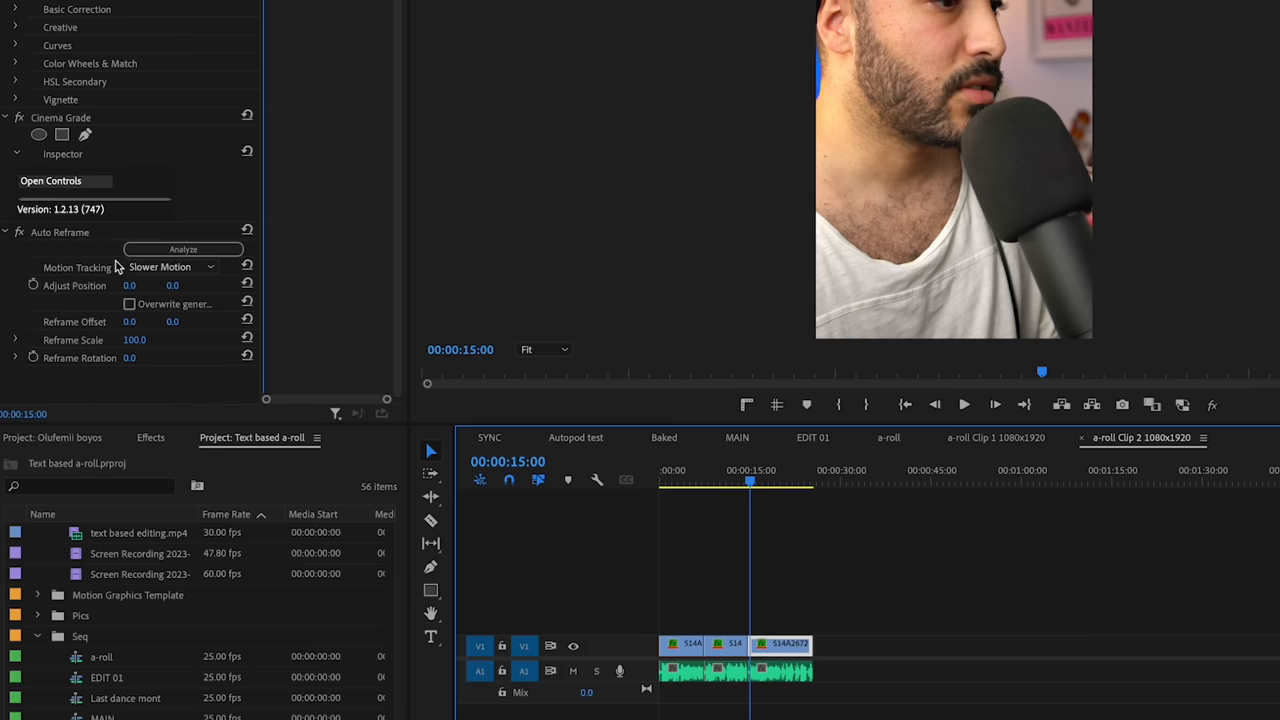
{"action": "mouse_move", "coordinate": [506, 536]}
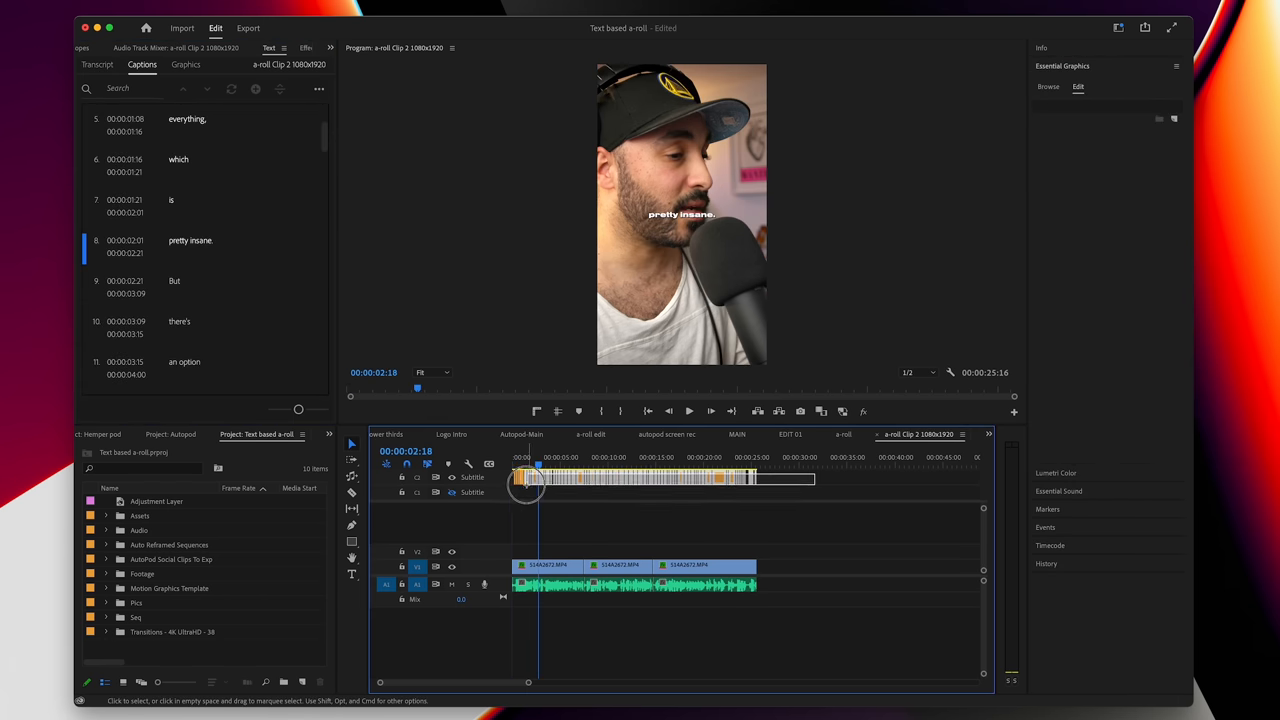
{"action": "left_click", "coordinate": [132, 12]}
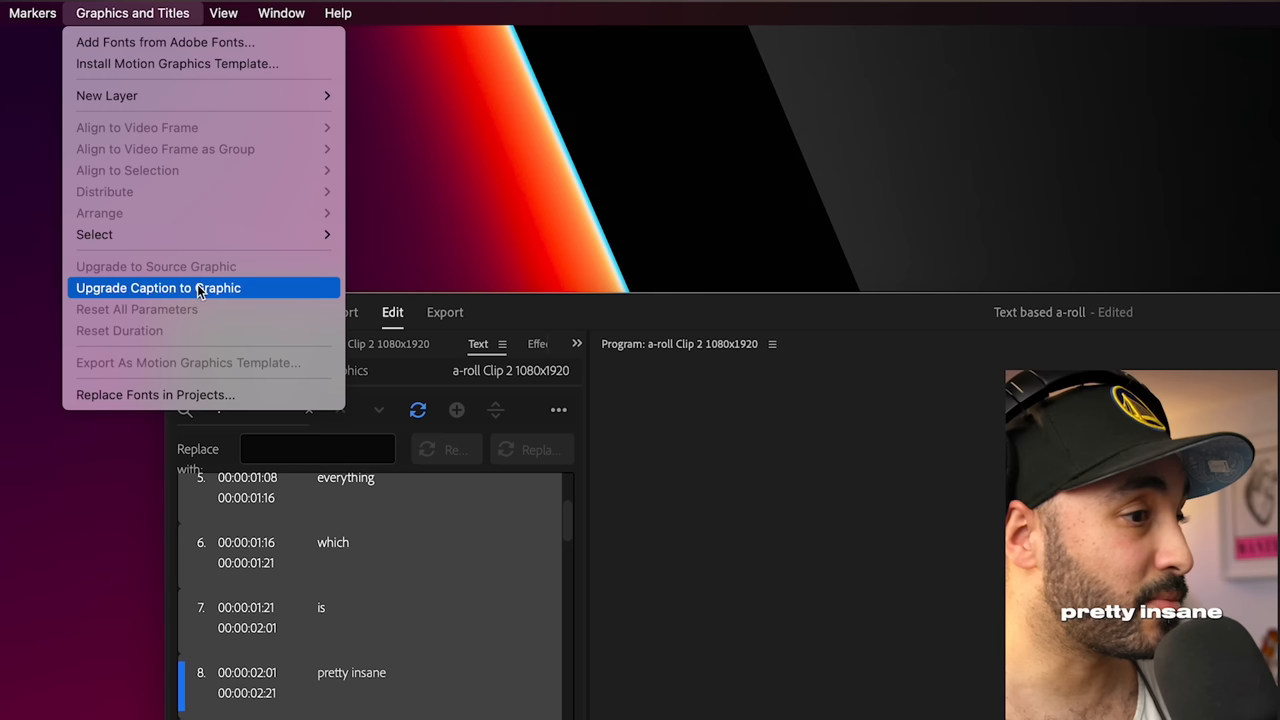